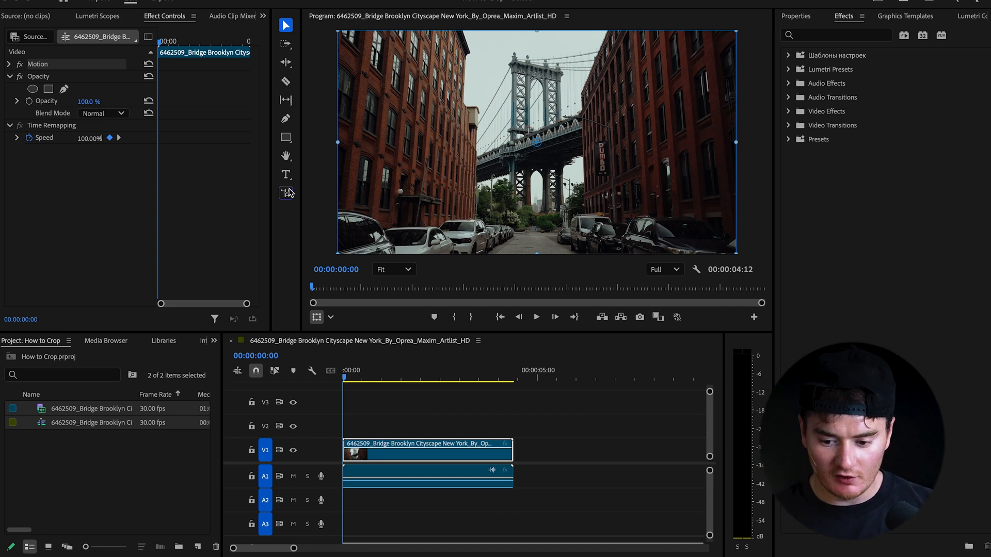
# - Apply the Crop effect to the Brooklyn bridge clip with Top and Bottom at 8.0
pyautogui.write('c')
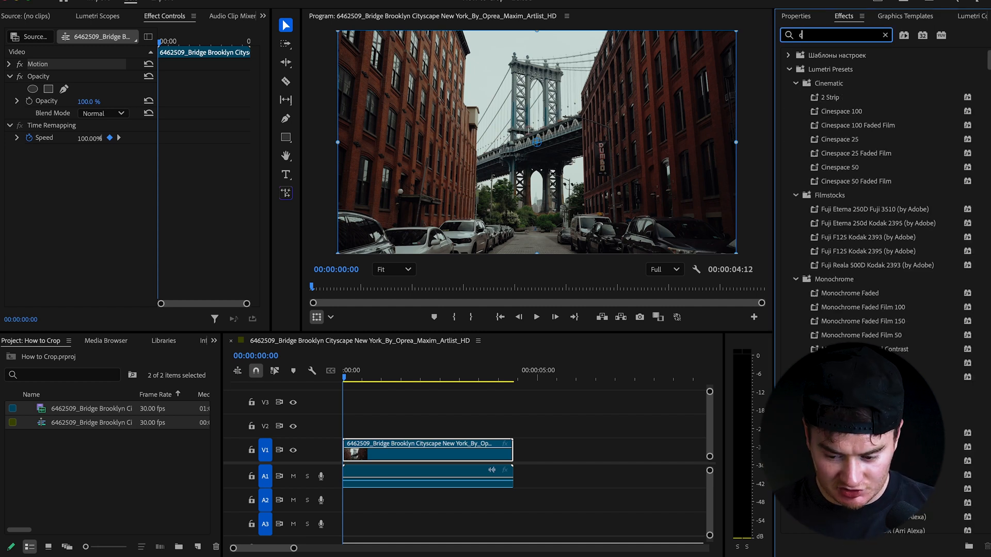
pyautogui.write('crop')
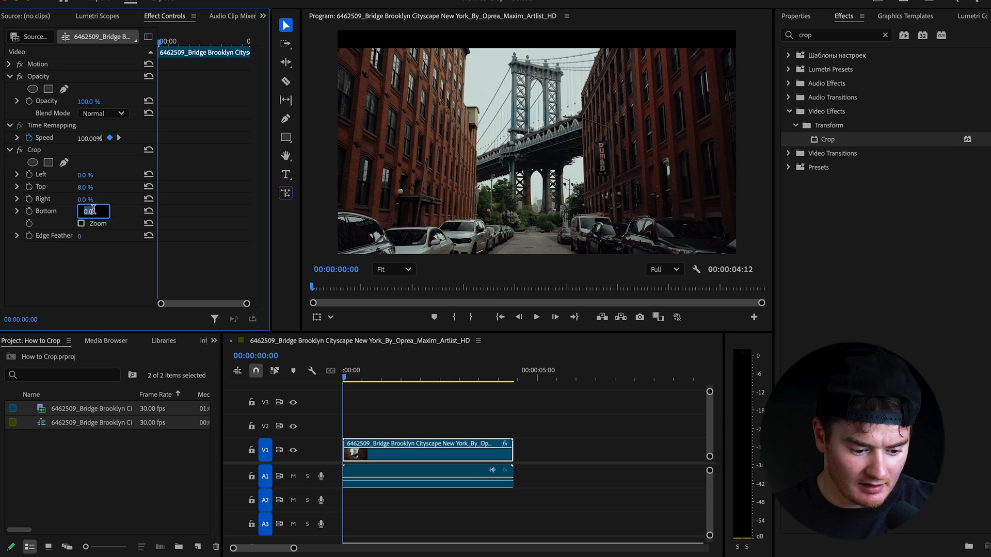
pyautogui.write('8.0')
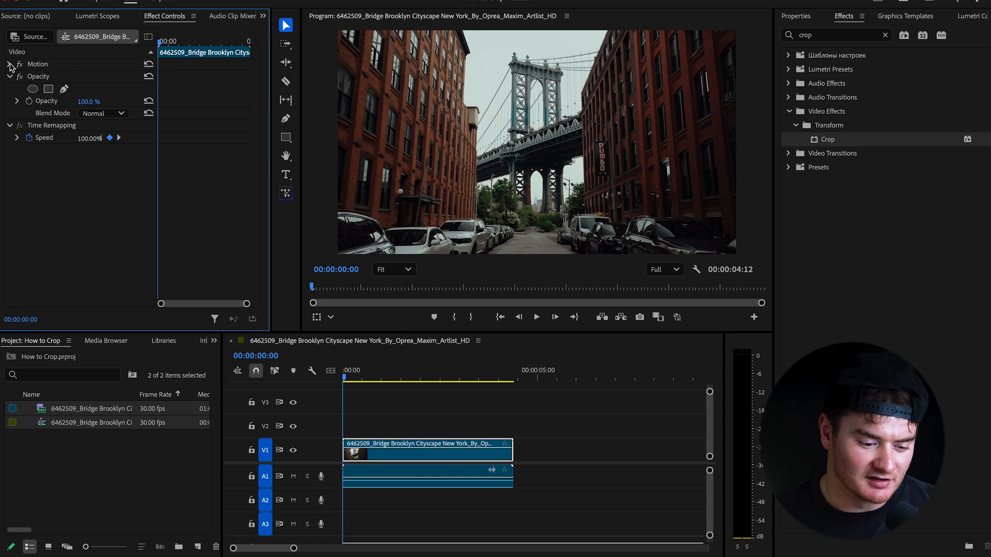
# - Set Crop Top to 8.0 under the bridge clip's Motion properties
pyautogui.click(10, 64)
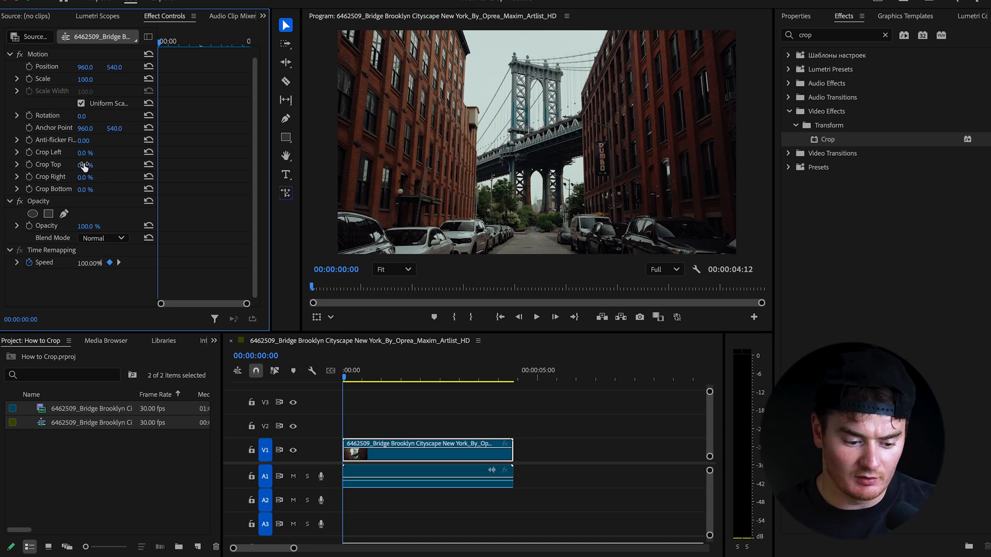
pyautogui.click(85, 165)
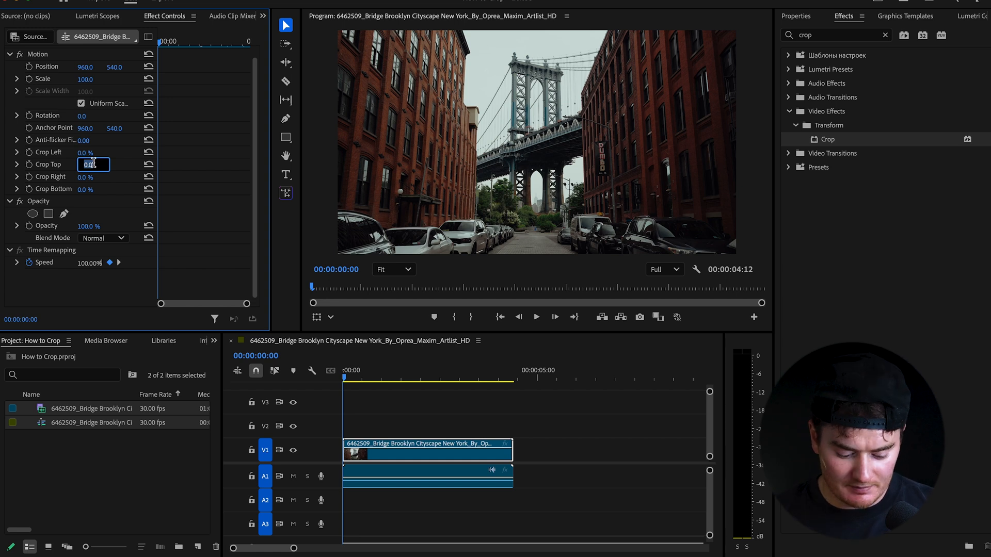
pyautogui.write('8.0')
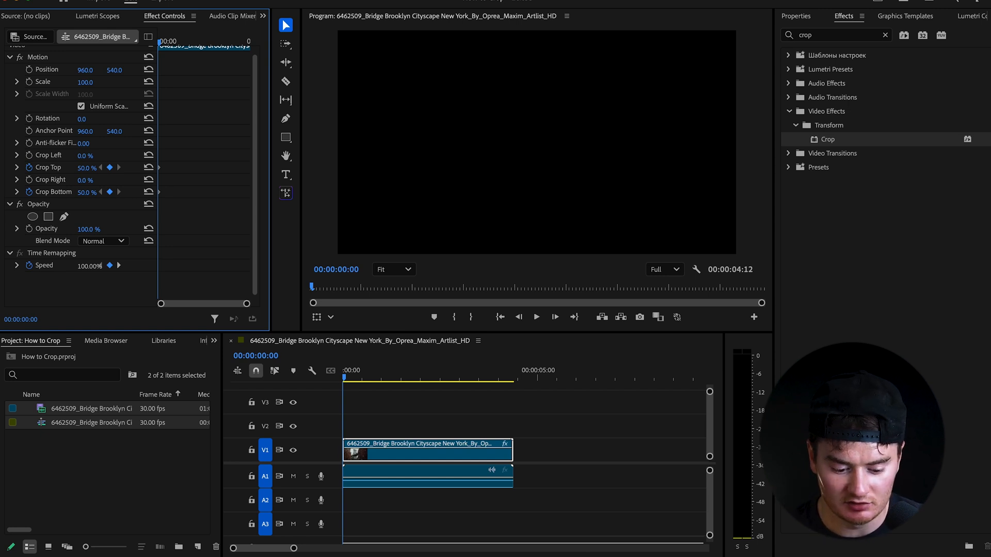
# - Keyframe the bridge clip's Crop Top and Crop Bottom to reach 50%
pyautogui.click(349, 377)
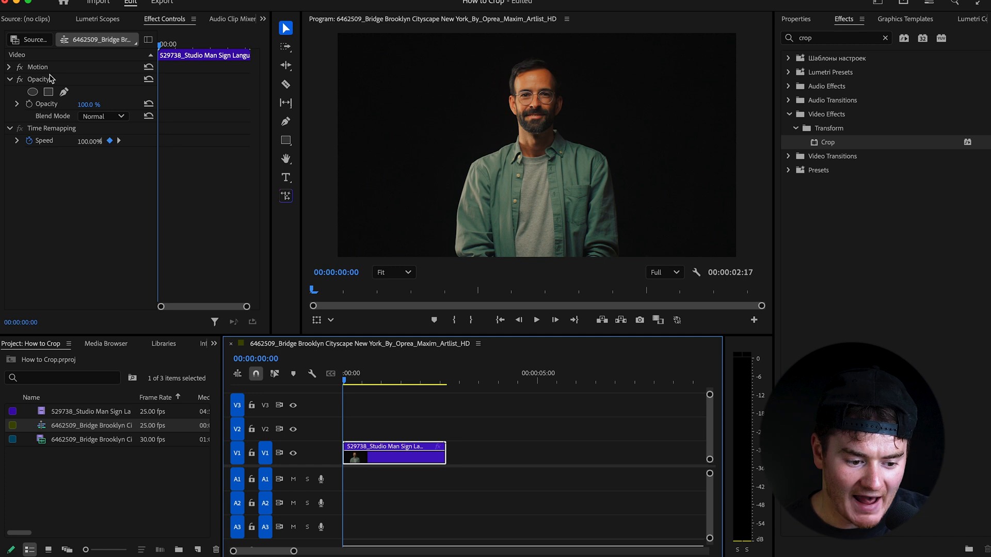
pyautogui.moveTo(32, 92)
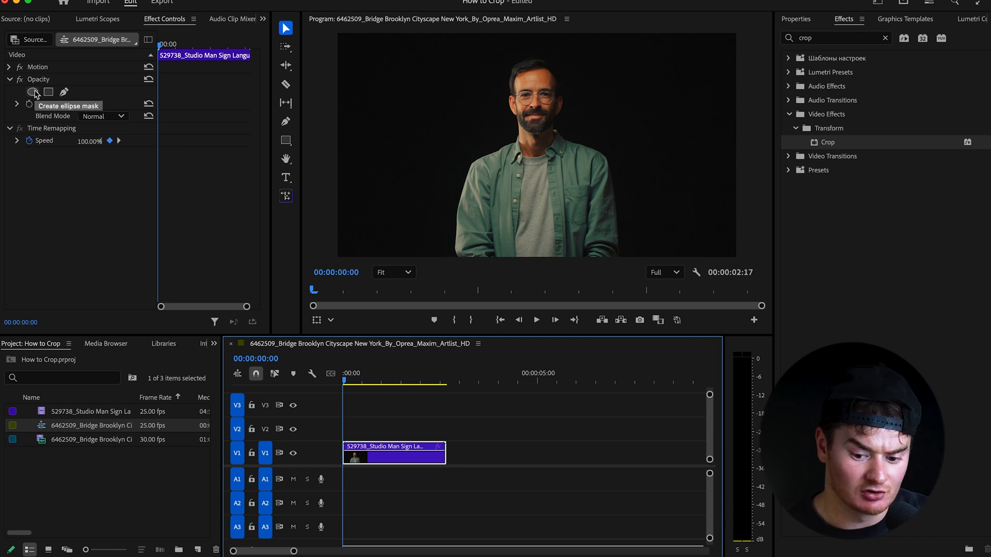
# - Add an ellipse opacity mask to the studio clip and deselect it to preview
pyautogui.click(32, 92)
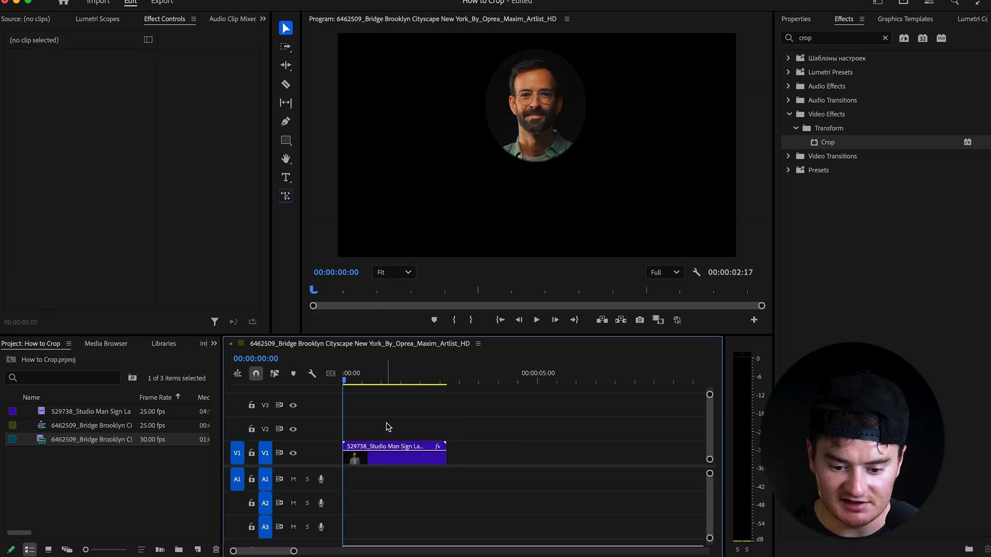
pyautogui.click(394, 453)
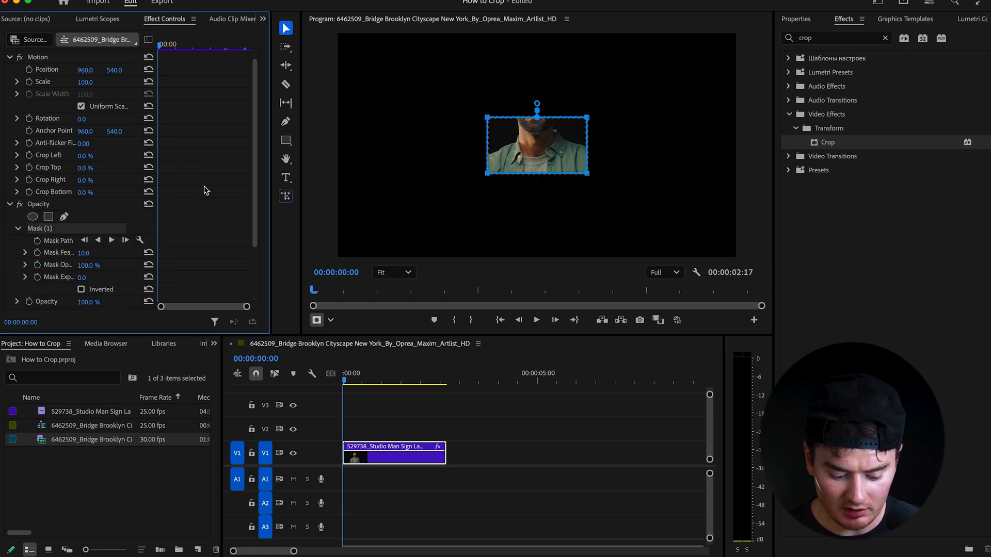
pyautogui.moveTo(253, 211)
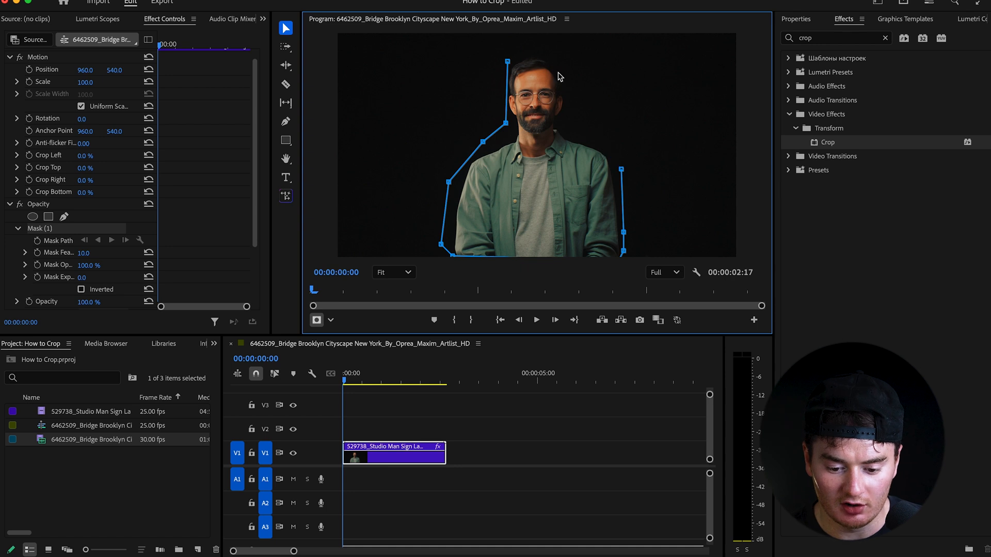
# - Drag the pen mask path to trace around the man's body
pyautogui.moveTo(506, 62); pyautogui.dragTo(568, 84)
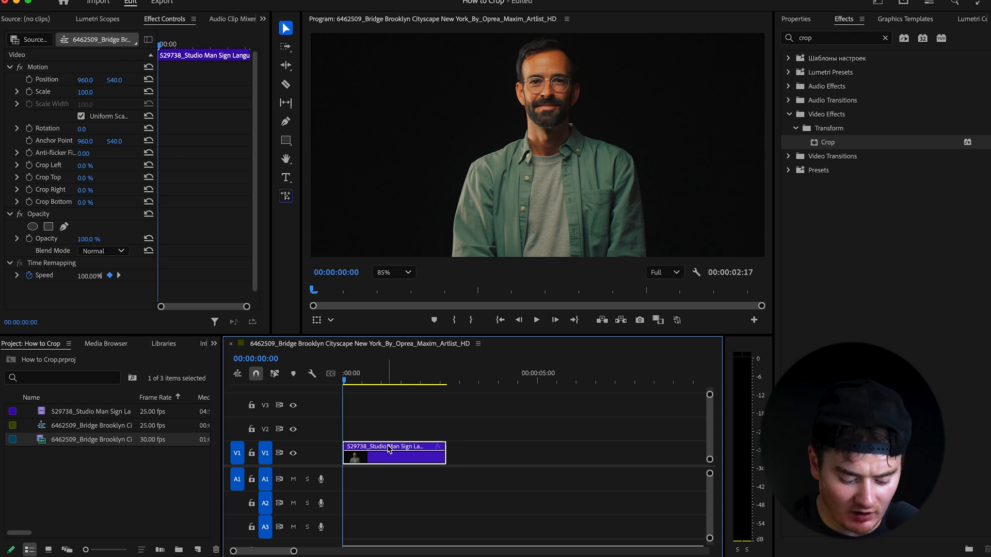
pyautogui.moveTo(392, 449)
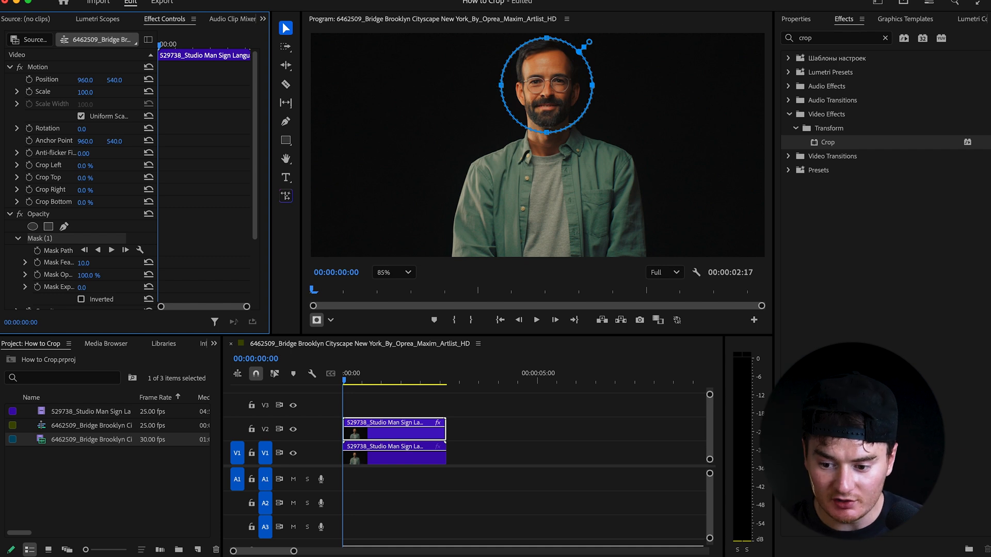
# - Search 'gaussian' in the Effects panel to locate Gaussian Blur
pyautogui.write('s')
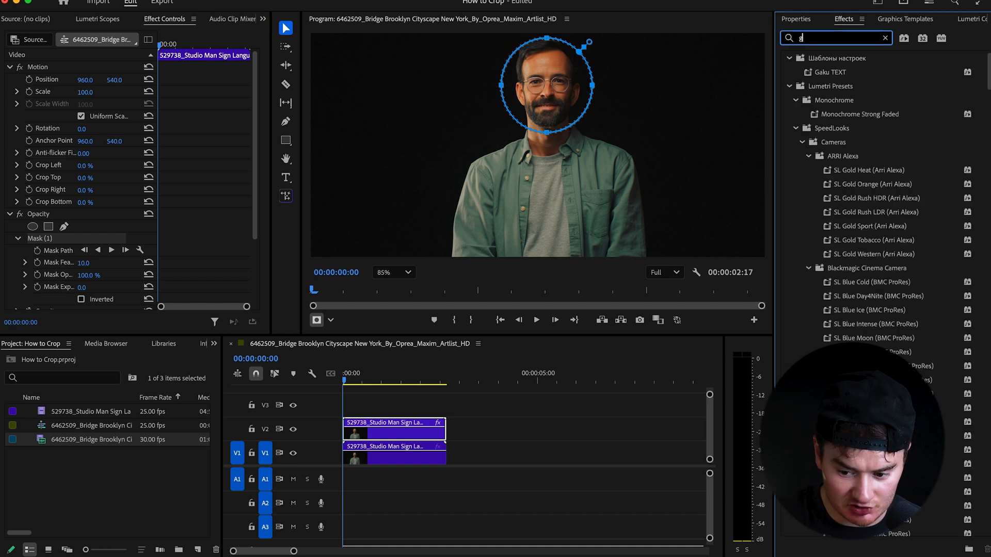
pyautogui.write('aussian')
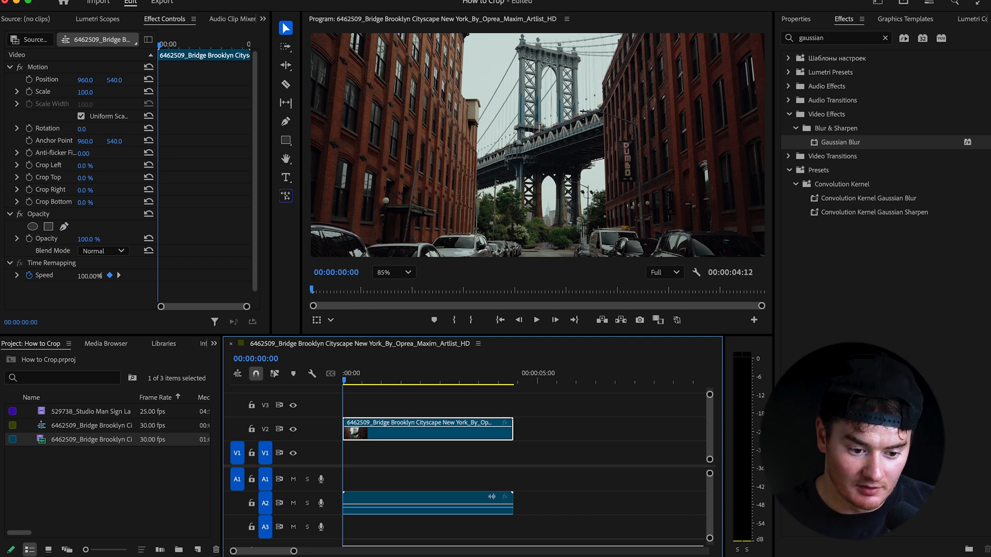
# - Set the sequence frame size to 1080 wide by 1920 tall in Sequence Settings
pyautogui.click(136, 3)
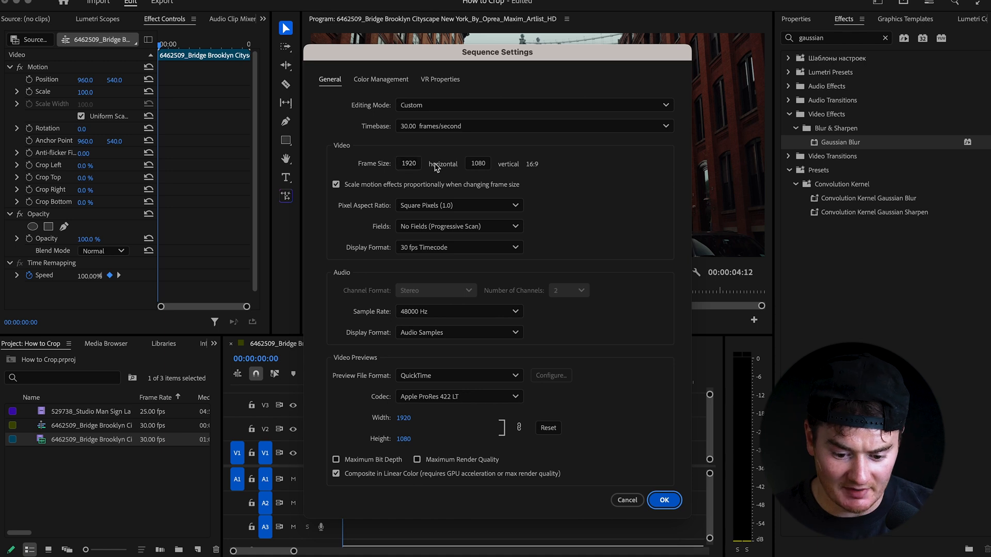
pyautogui.click(407, 163)
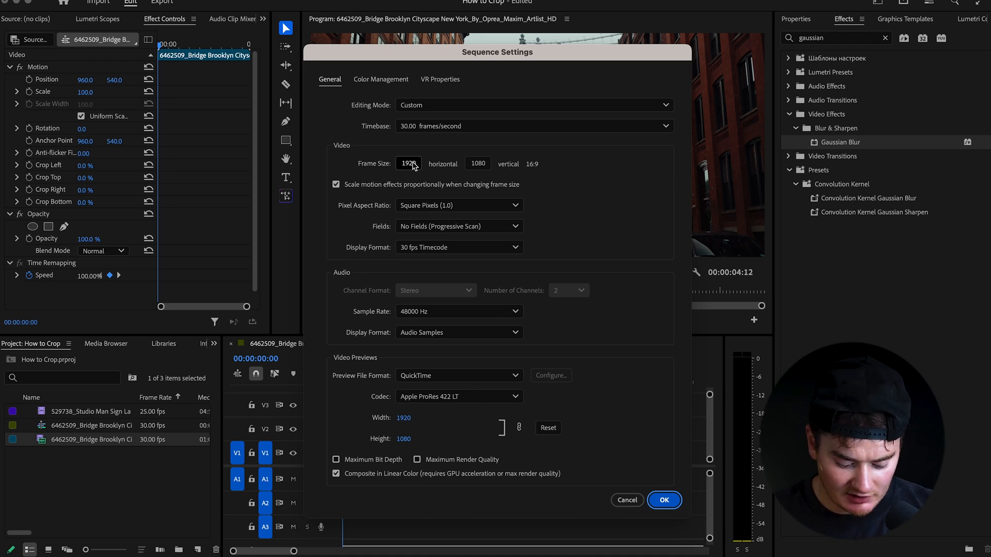
pyautogui.click(408, 163)
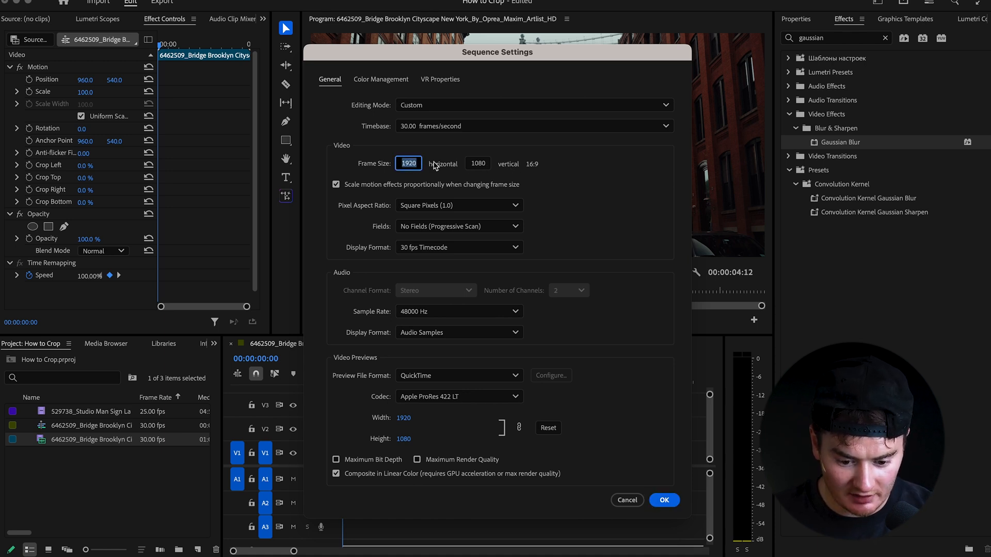
pyautogui.write('1920')
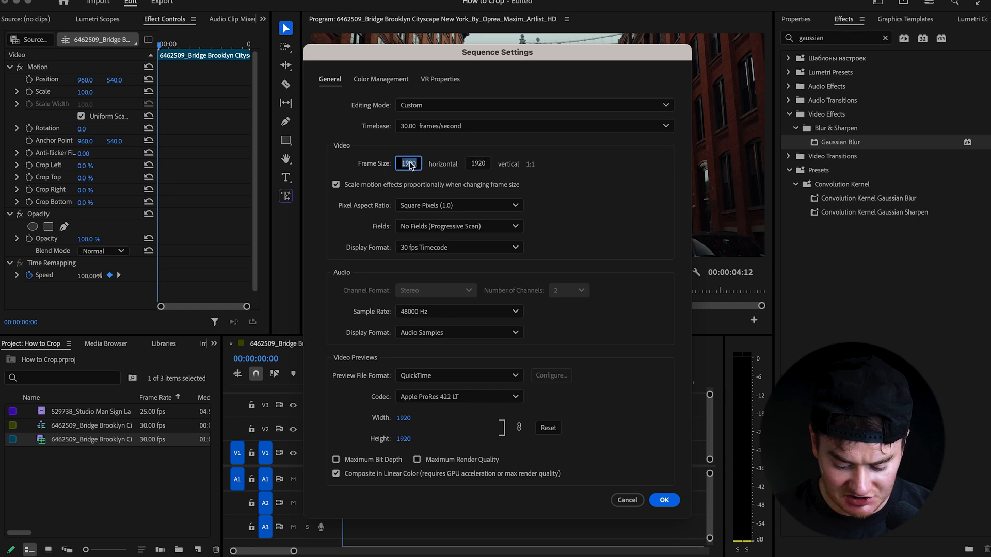
pyautogui.write('1080')
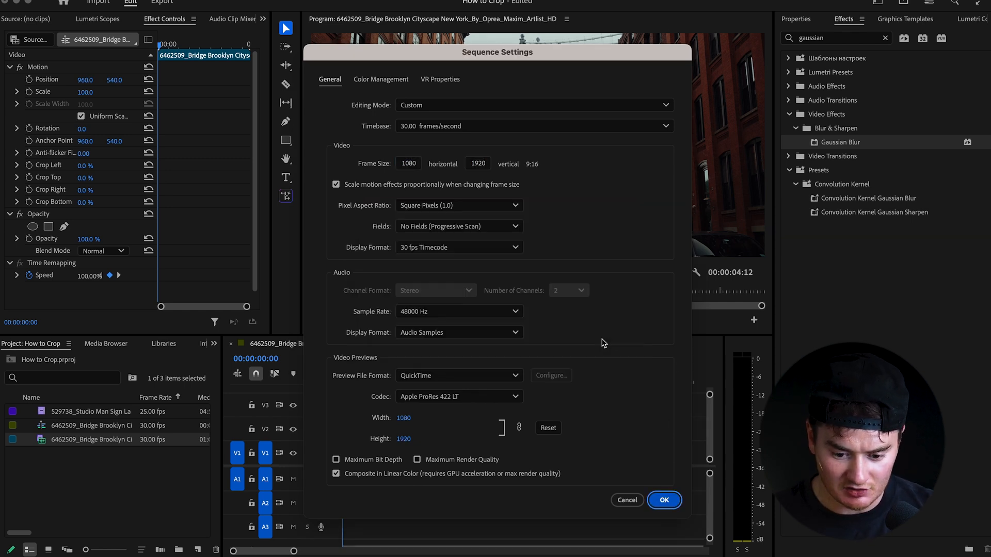
pyautogui.click(663, 500)
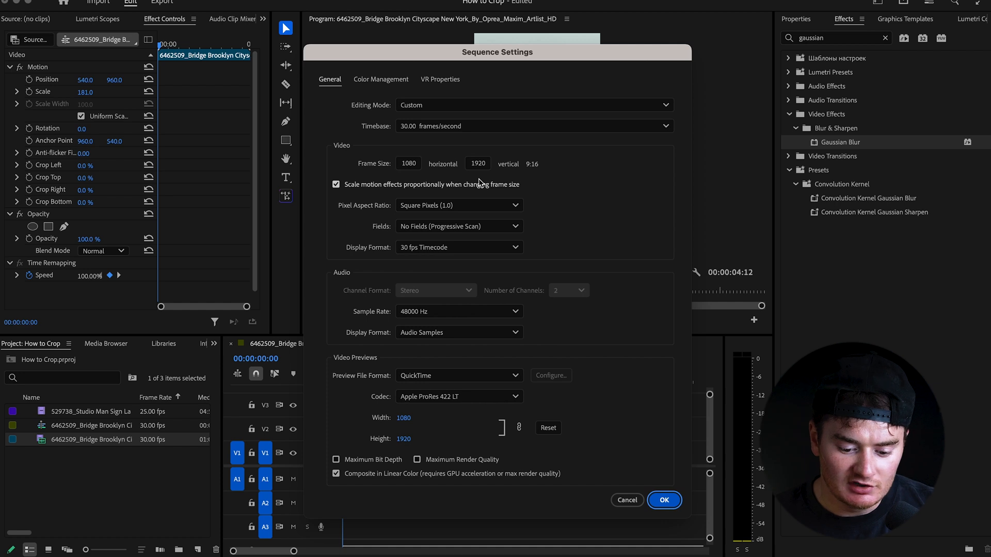
pyautogui.click(408, 163)
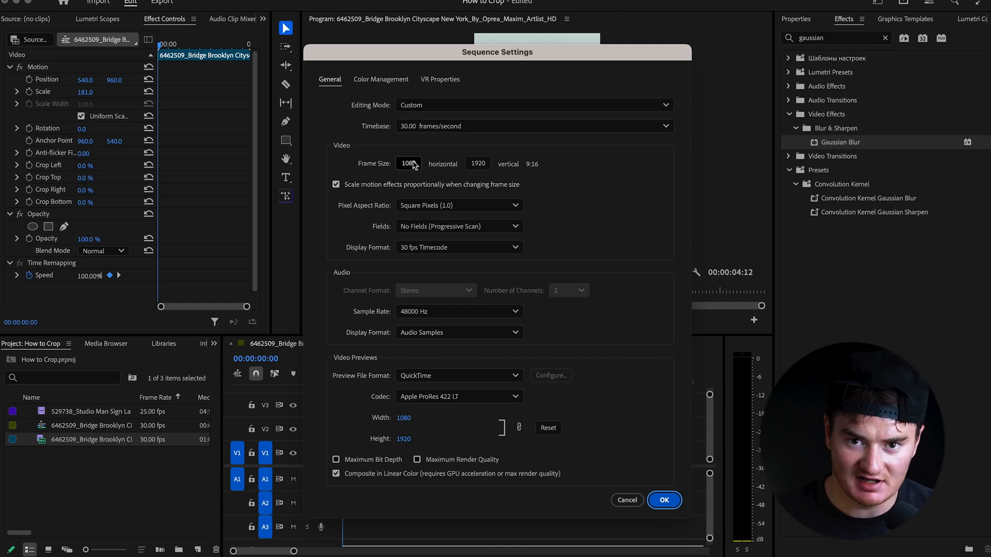